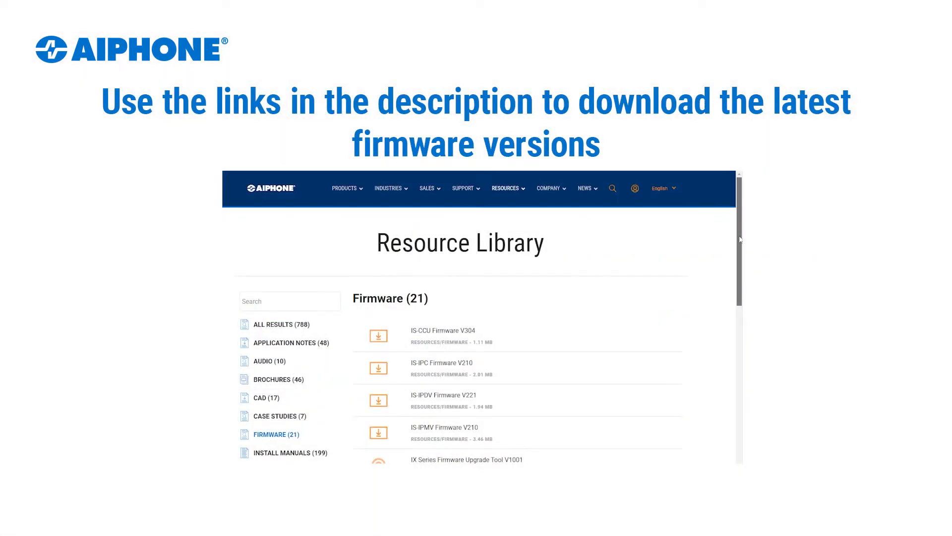
Cancel the running search and rescan on Ethernet 4 to list Front Desk and Front Door.
scroll("down", 3)
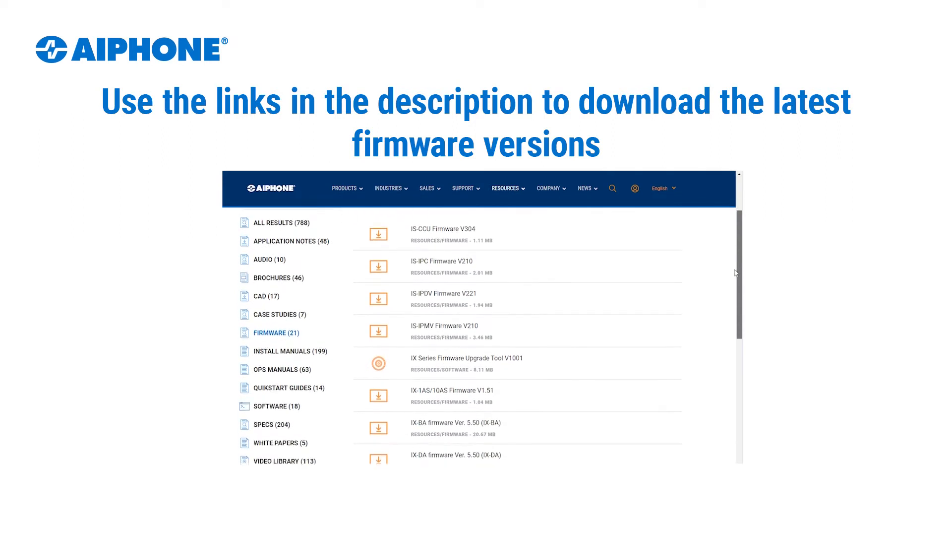
scroll("down", 3)
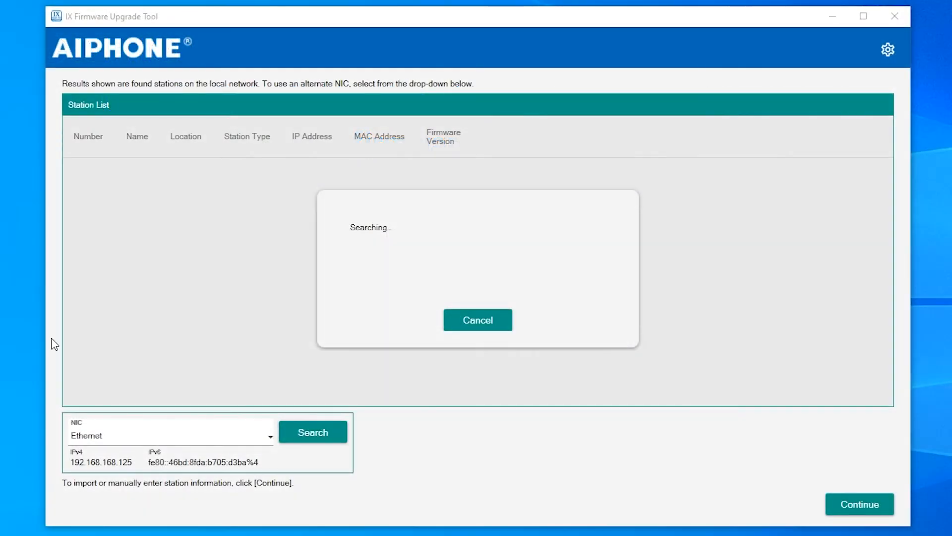
mouse_move(69, 324)
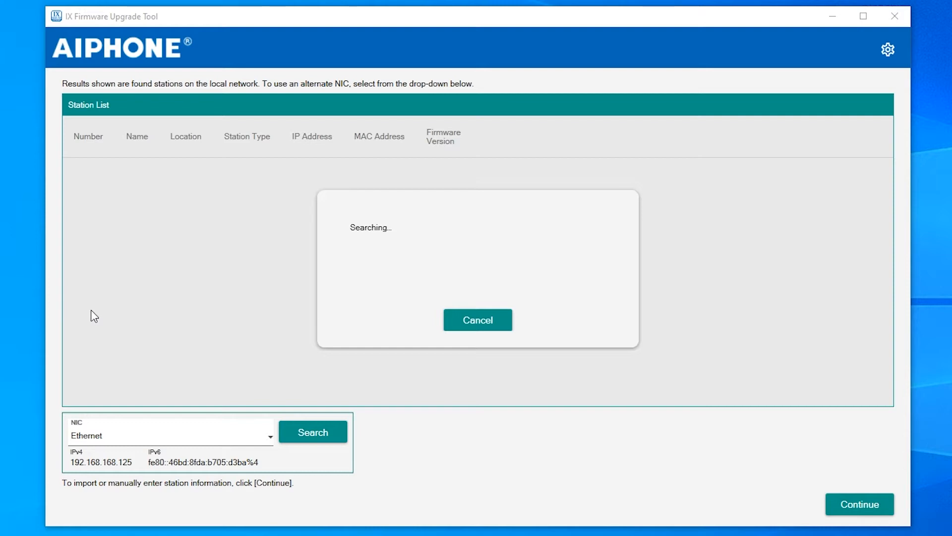
left_click(269, 435)
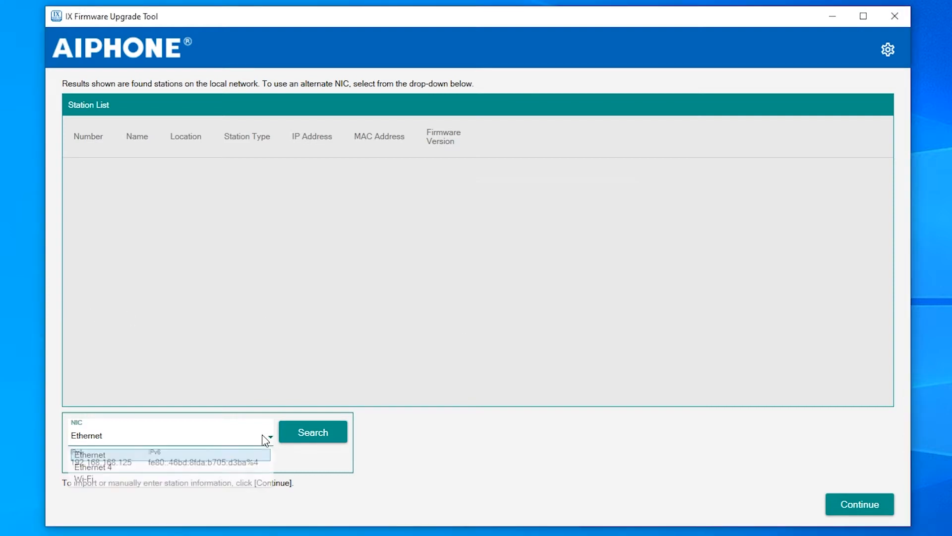
mouse_move(237, 466)
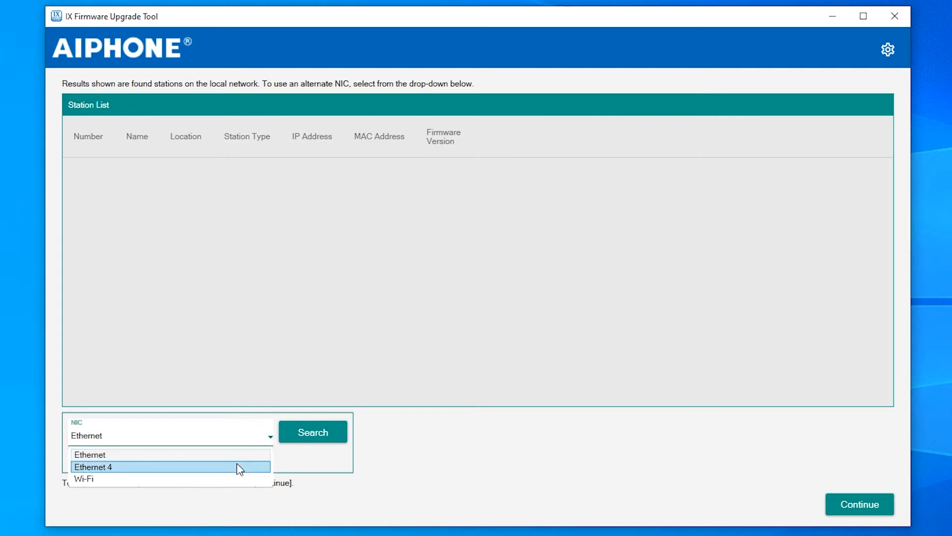
left_click(94, 467)
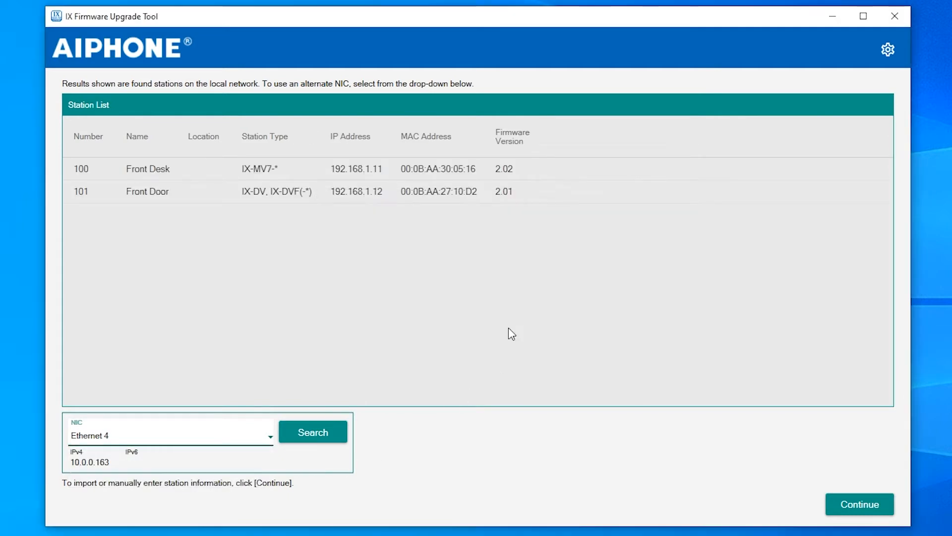
mouse_move(575, 351)
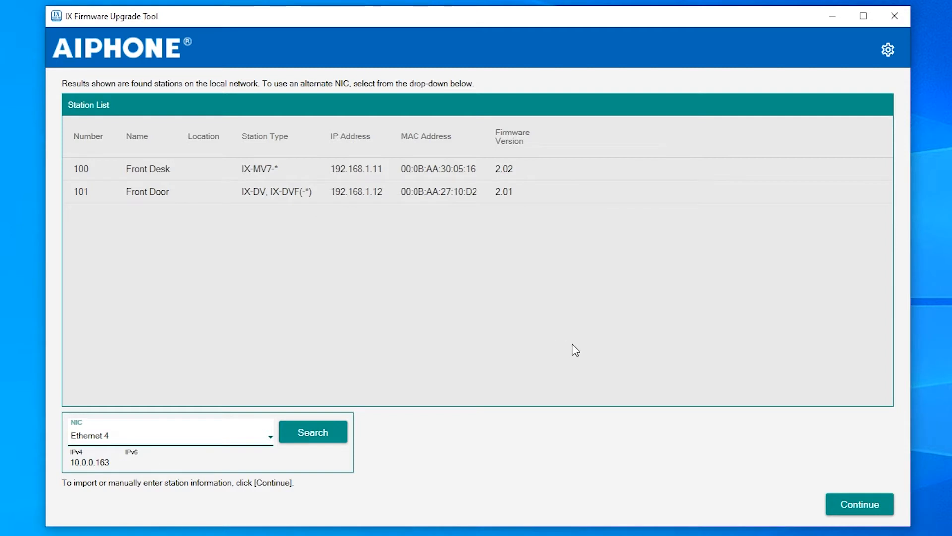
mouse_move(714, 390)
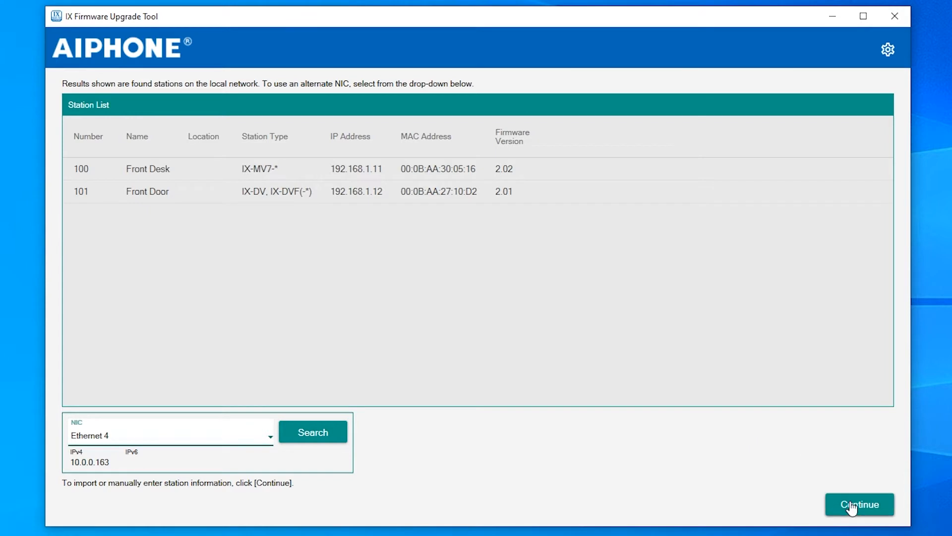
left_click(858, 504)
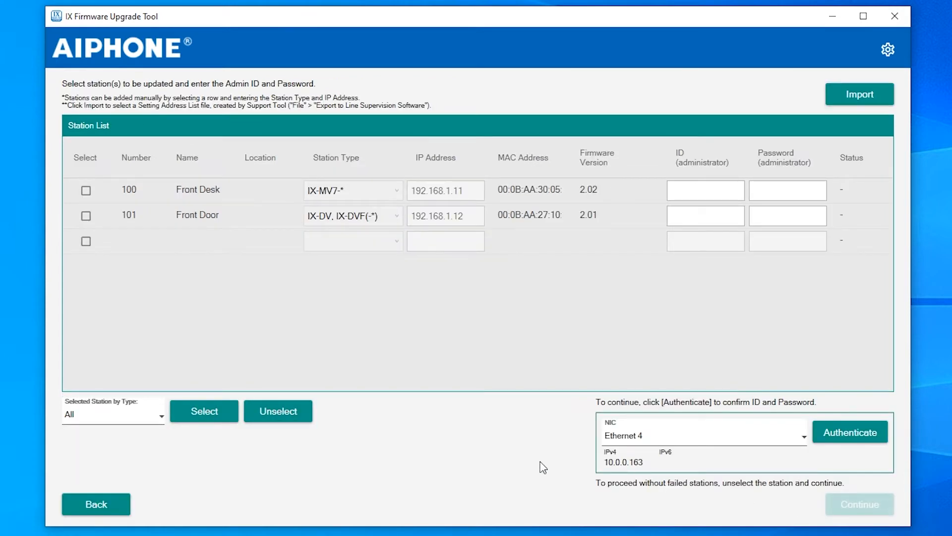
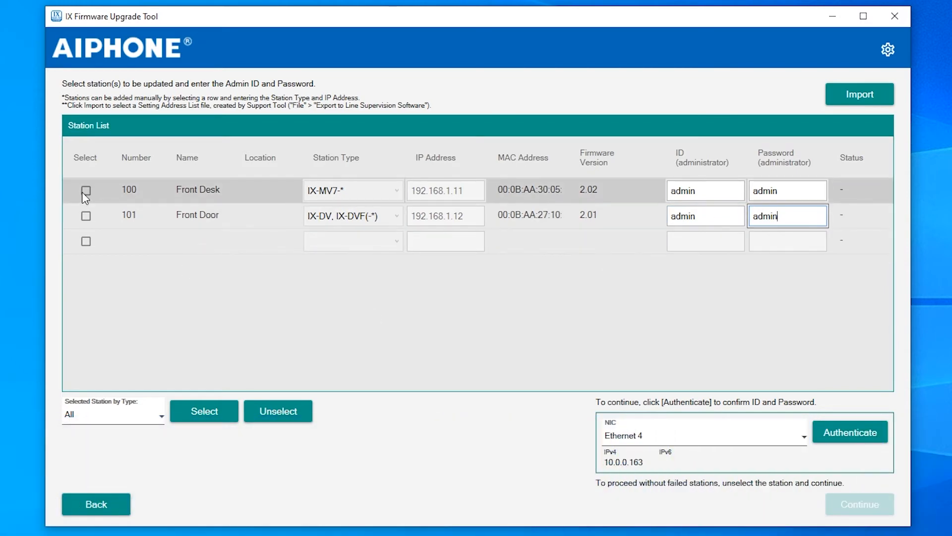
Select Front Desk and Front Door and authenticate them as Available.
left_click(86, 216)
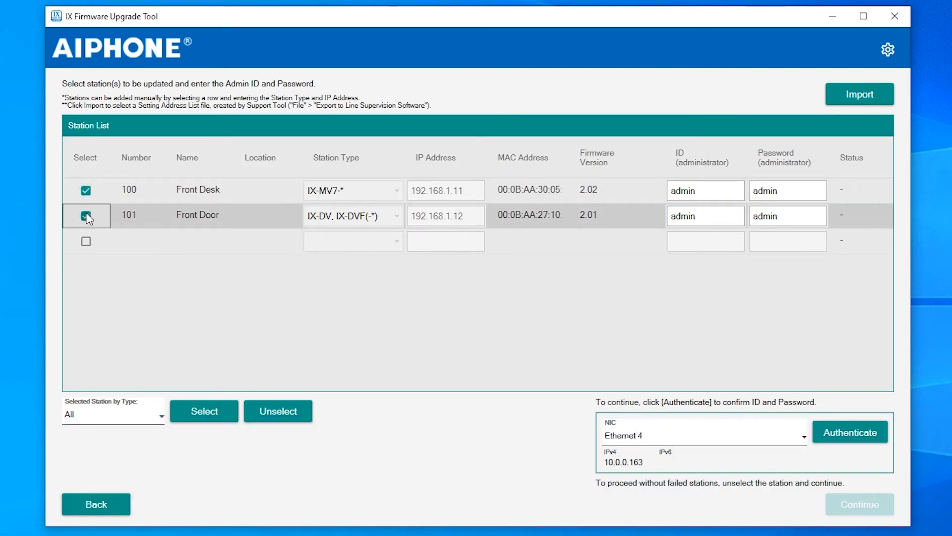
left_click(849, 432)
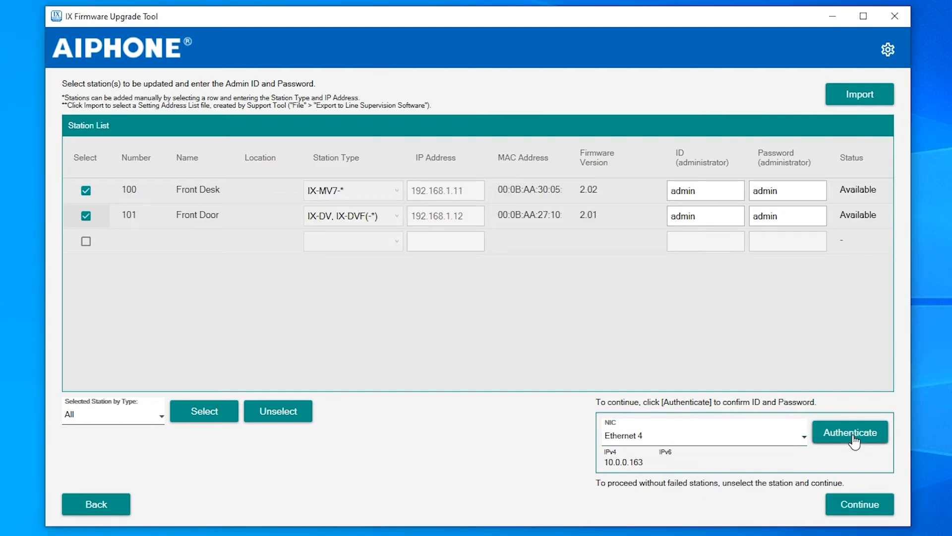
left_click(850, 432)
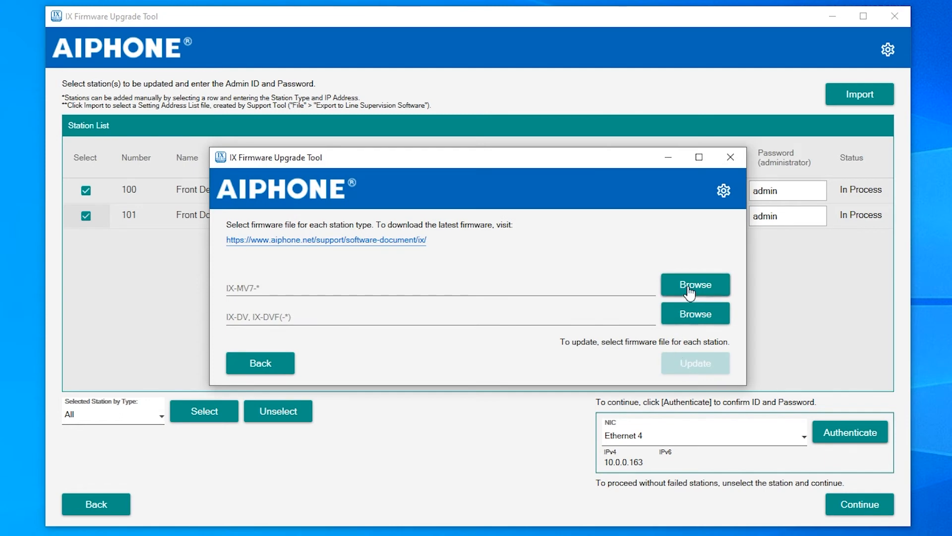
Assign IX-MV7_V550.bin and IX-DV_V550.bin from the Desktop folders and start the update.
left_click(694, 285)
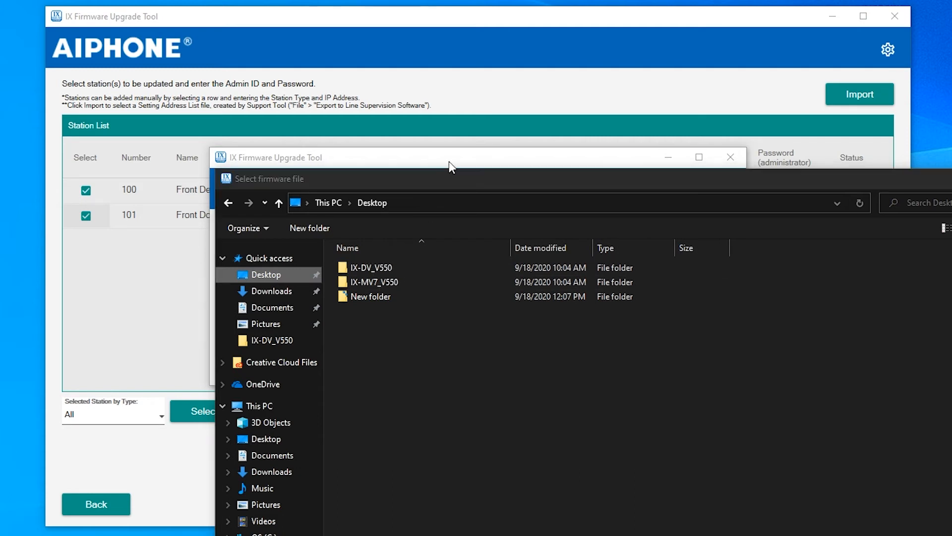
mouse_move(371, 267)
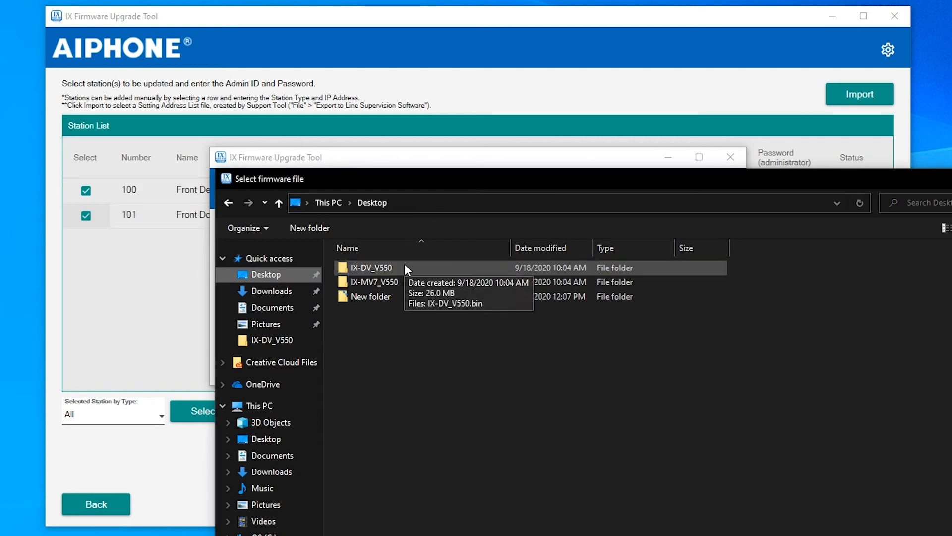
double_click(375, 282)
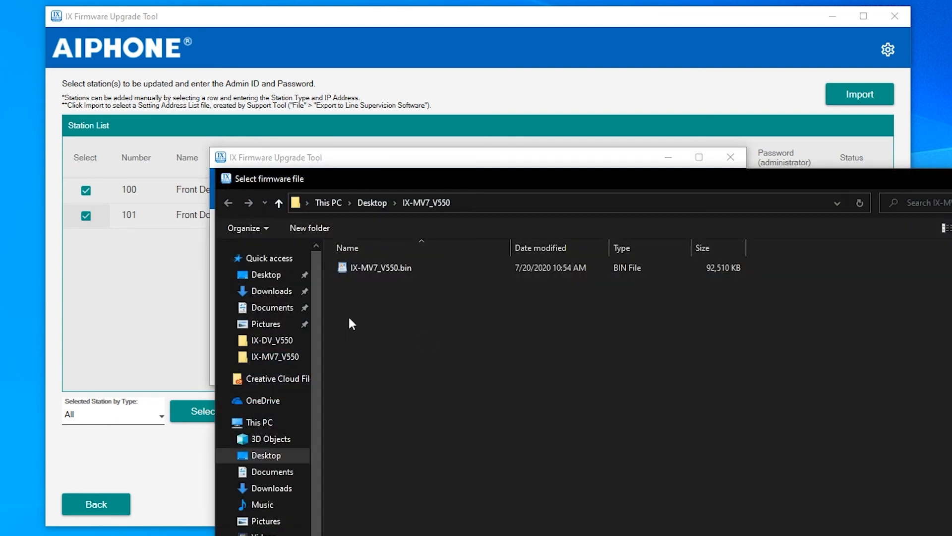
left_click(279, 202)
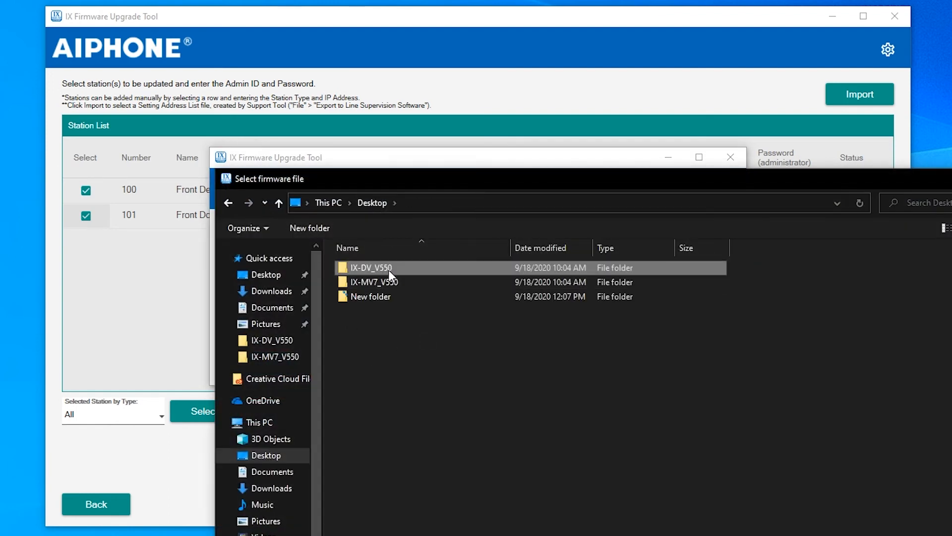
double_click(371, 268)
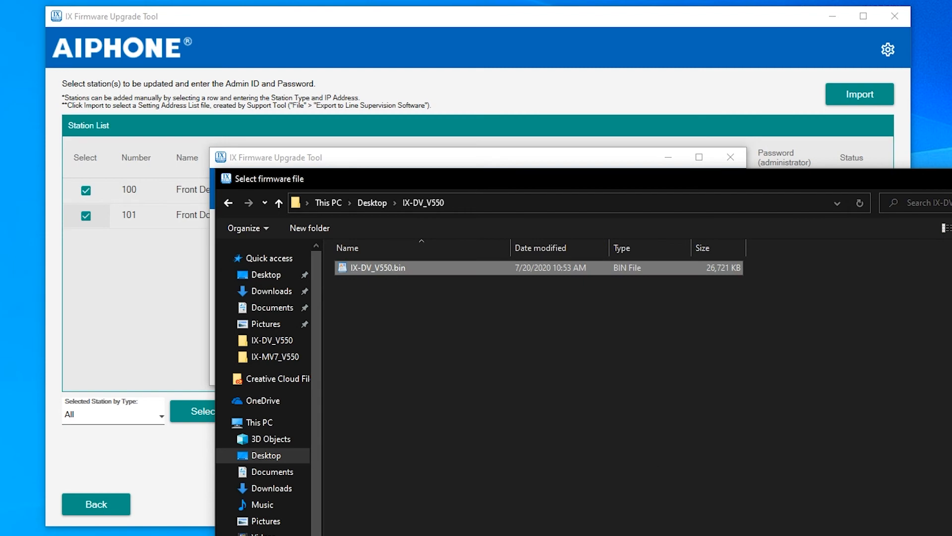
double_click(376, 267)
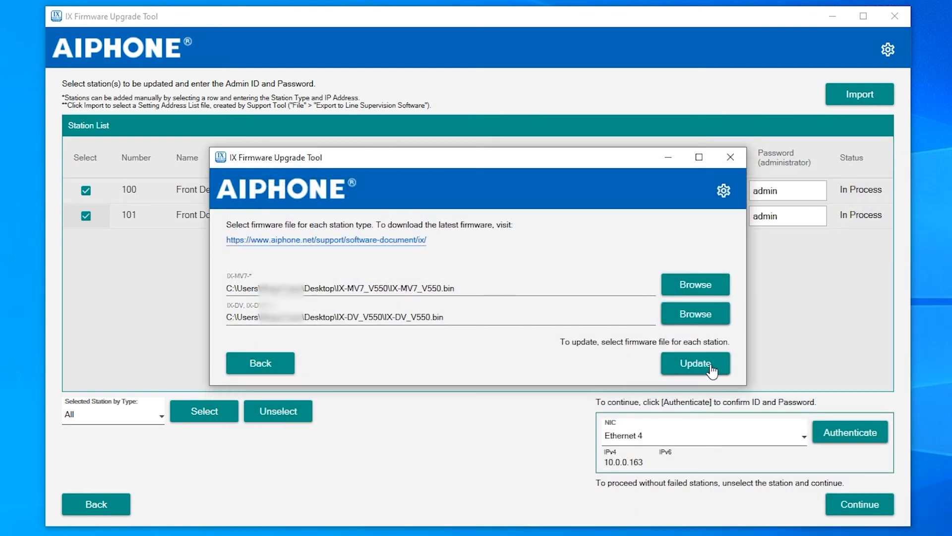
left_click(695, 362)
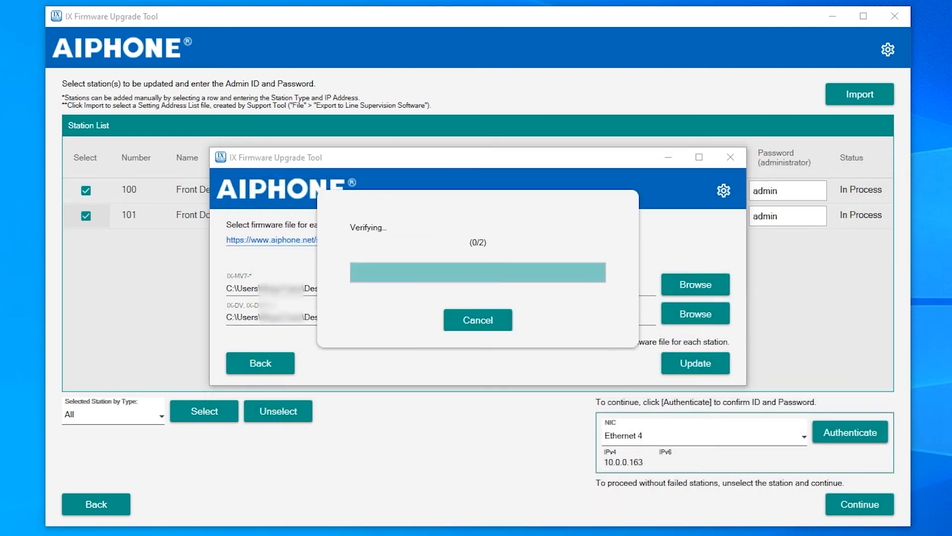